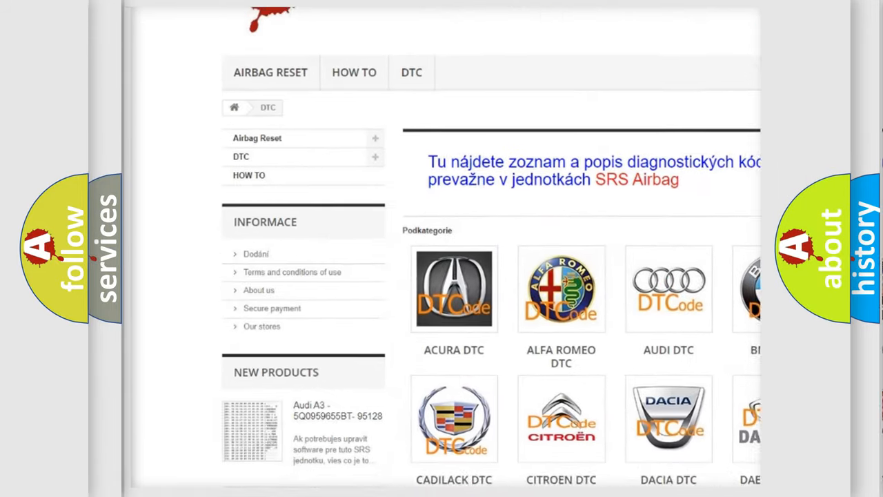
scroll(down, 3)
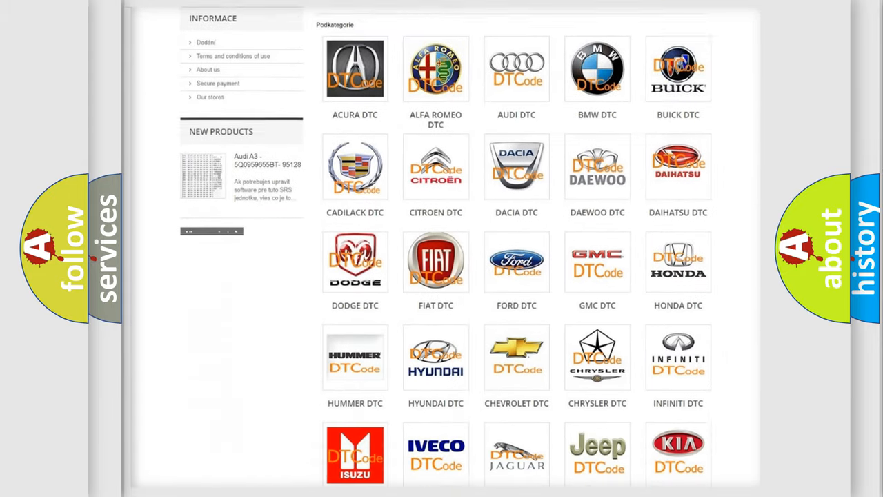
scroll(down, 3)
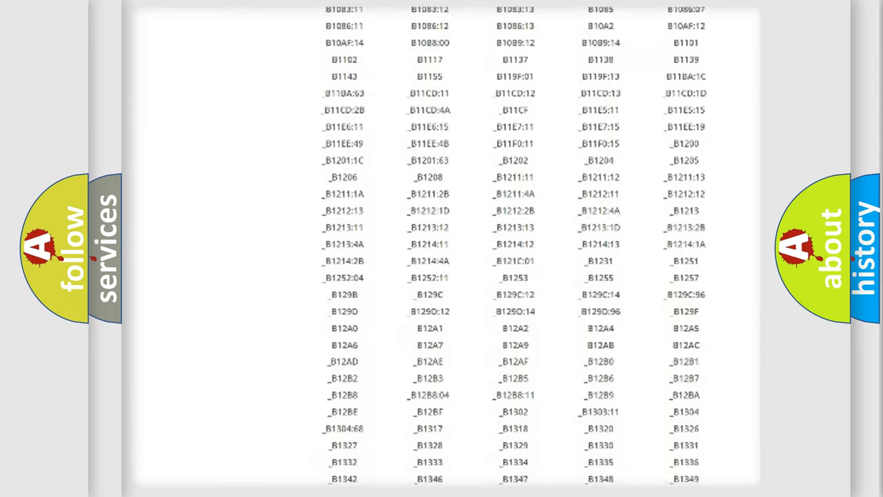
scroll(down, 3)
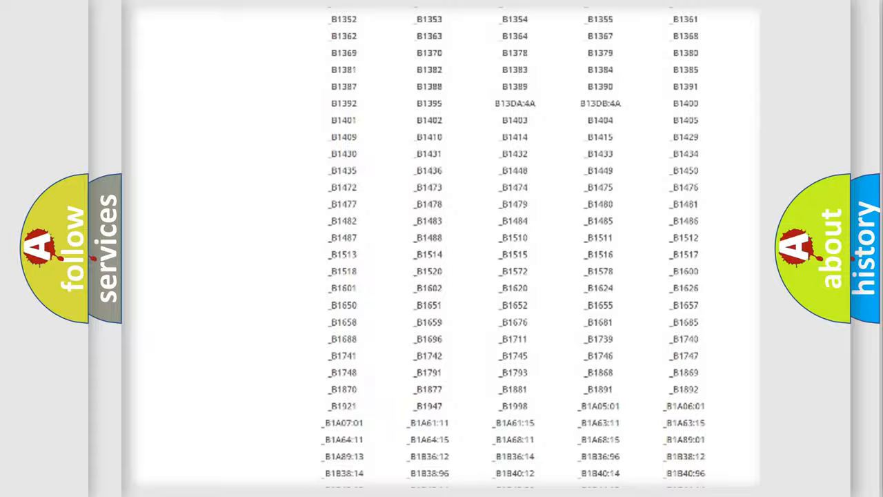